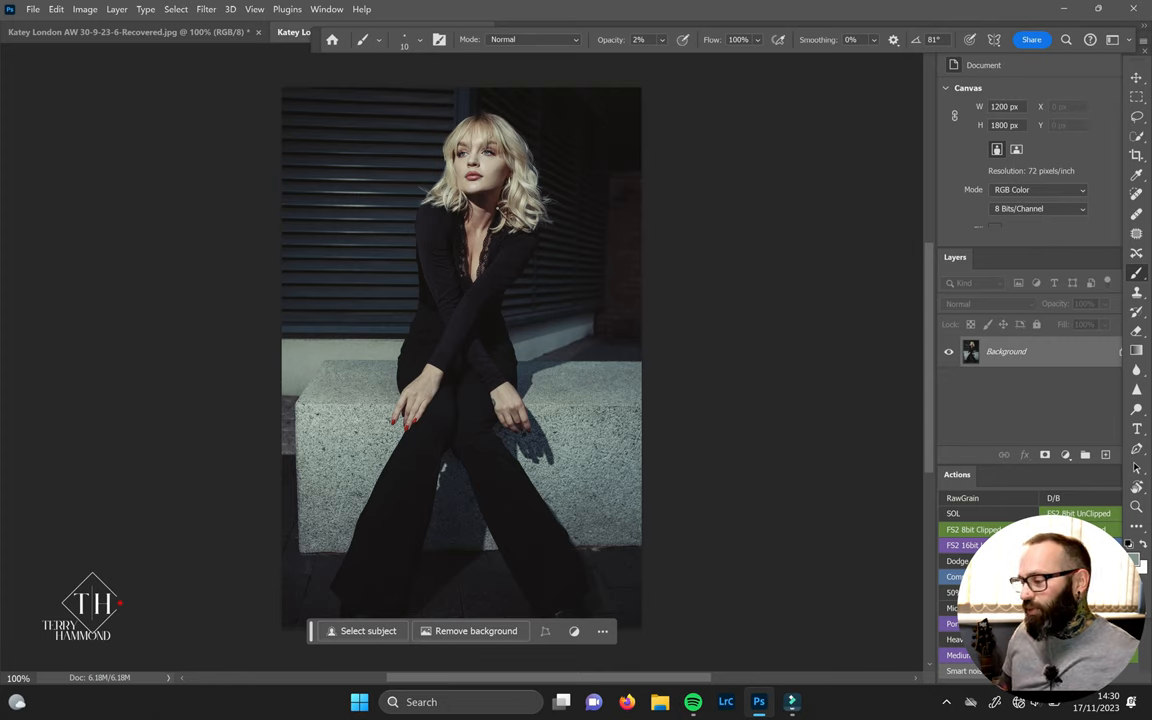
- Look through the Bluetooth & devices pen settings, then return to Photoshop
click(358, 700)
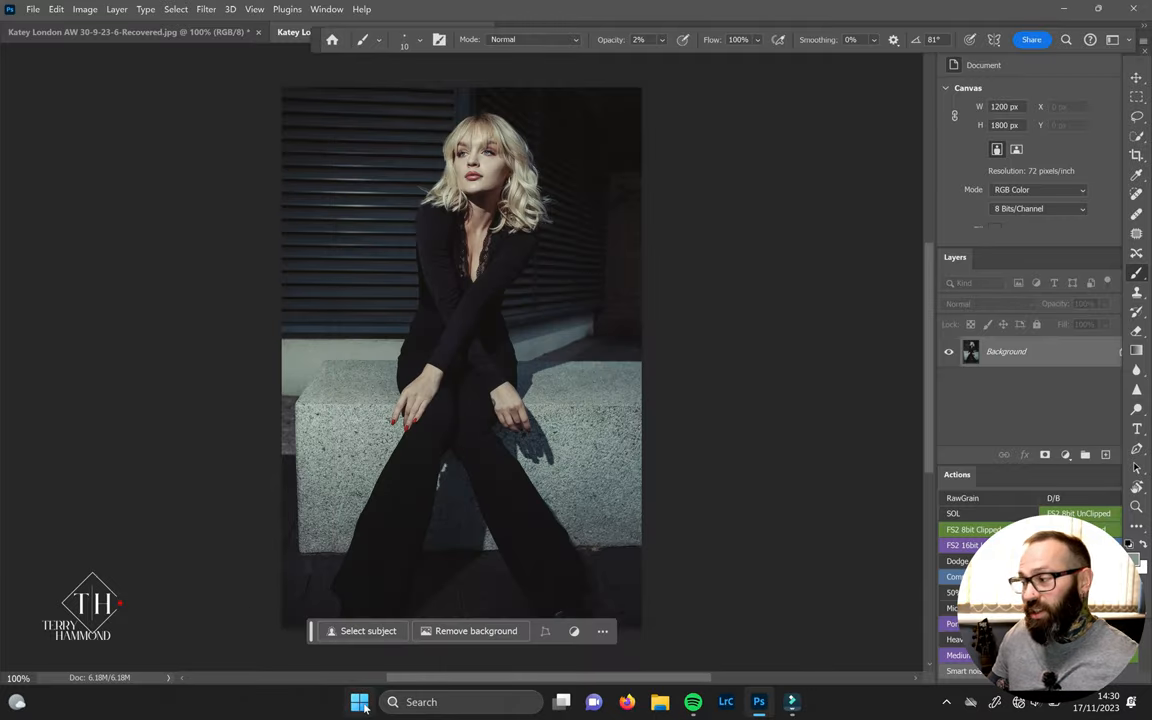
click(360, 700)
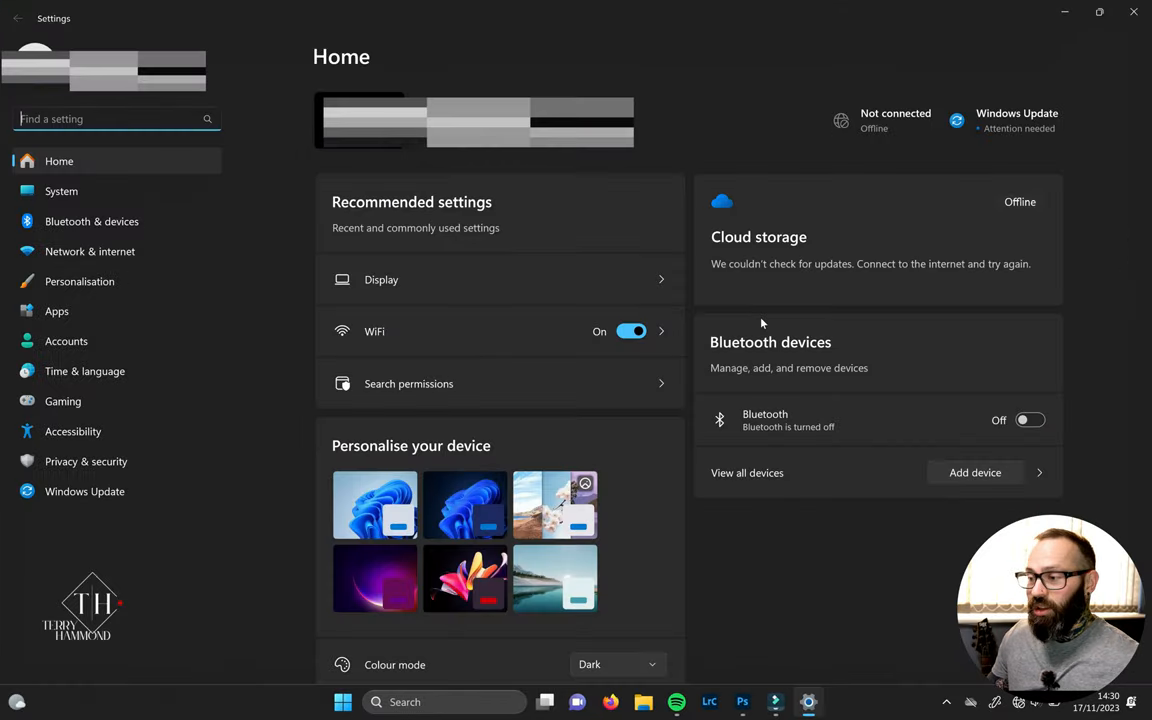
click(92, 220)
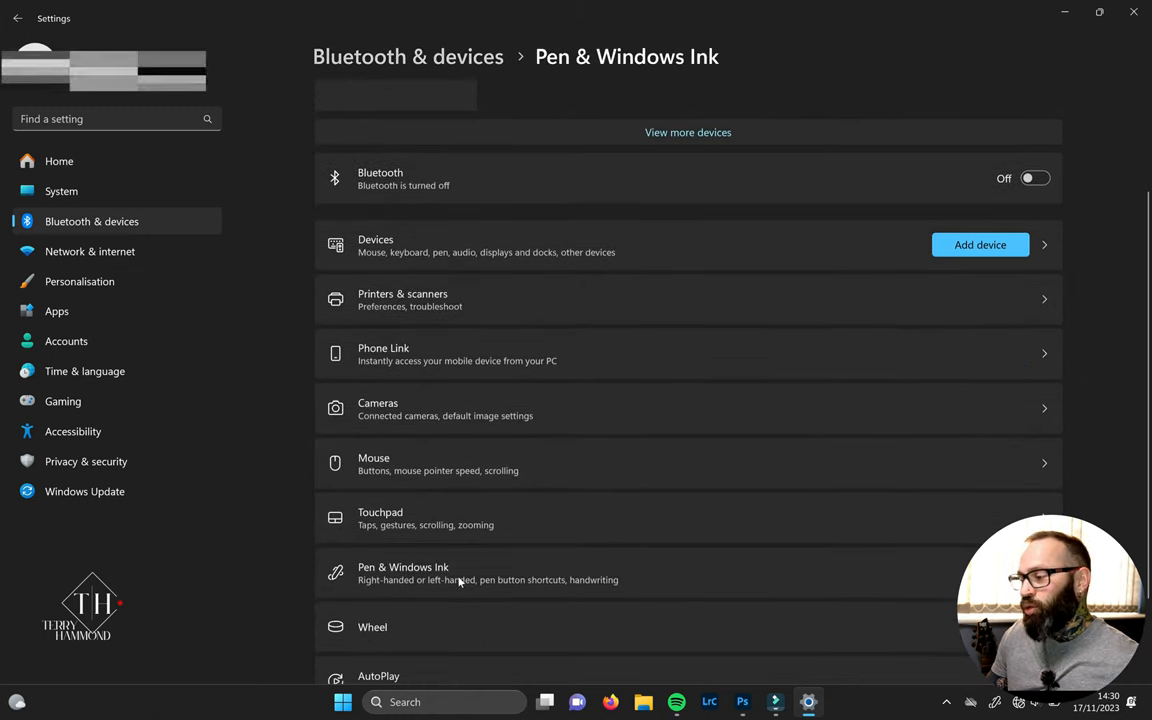
scroll(down, 3)
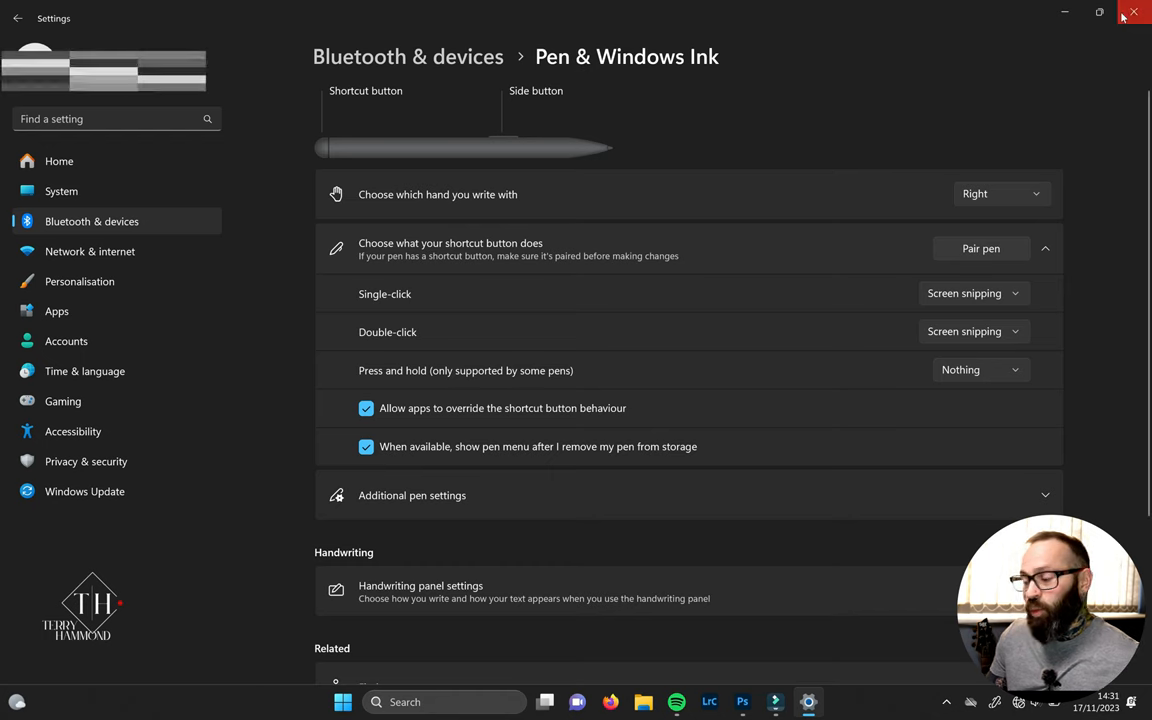
click(758, 700)
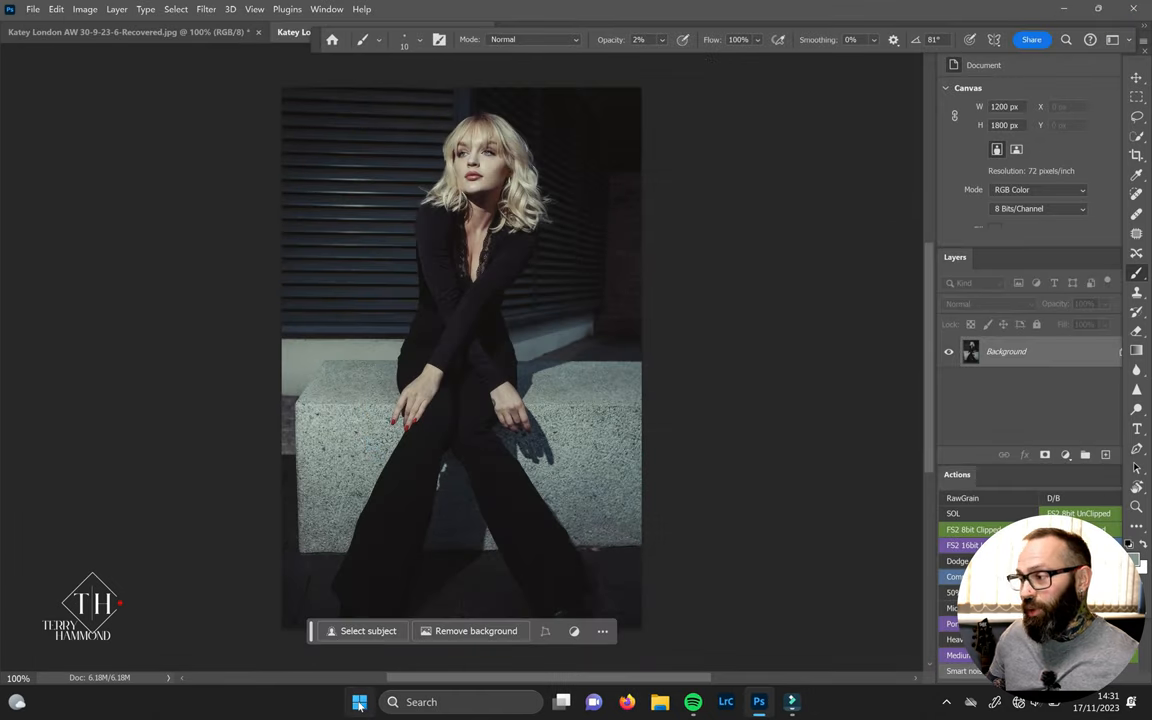
- Launch Control Panel from Start search, switch to Large icons and enter Pen and Touch
click(360, 700)
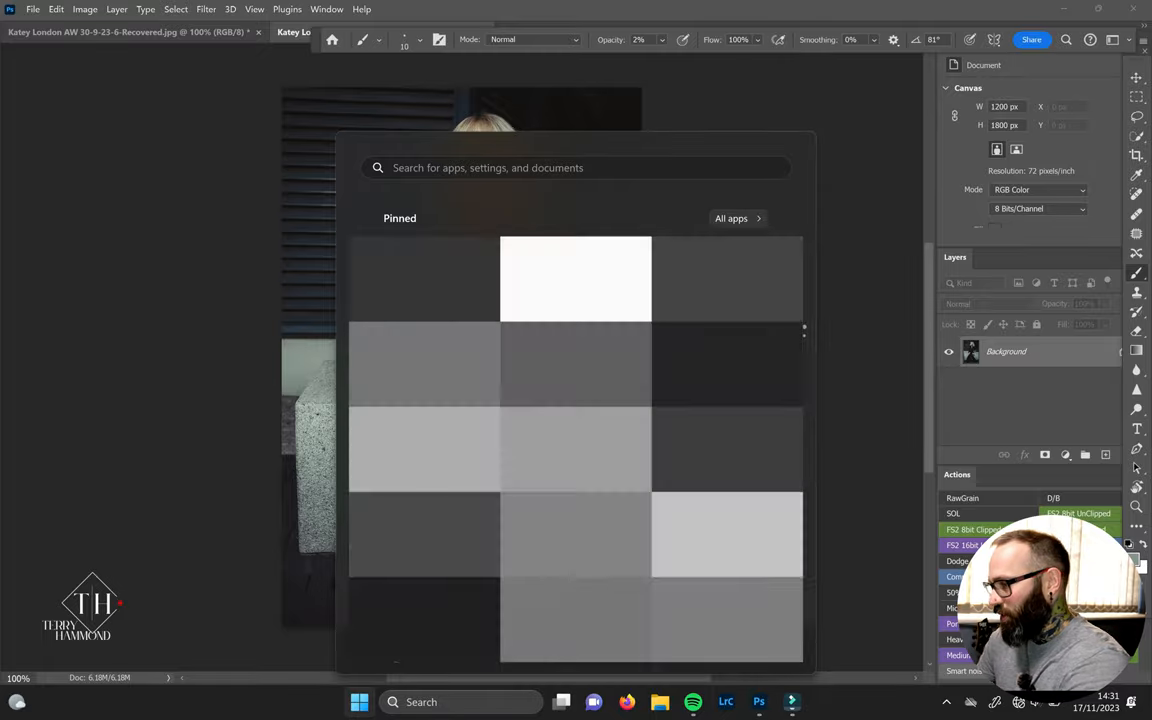
text(cont)
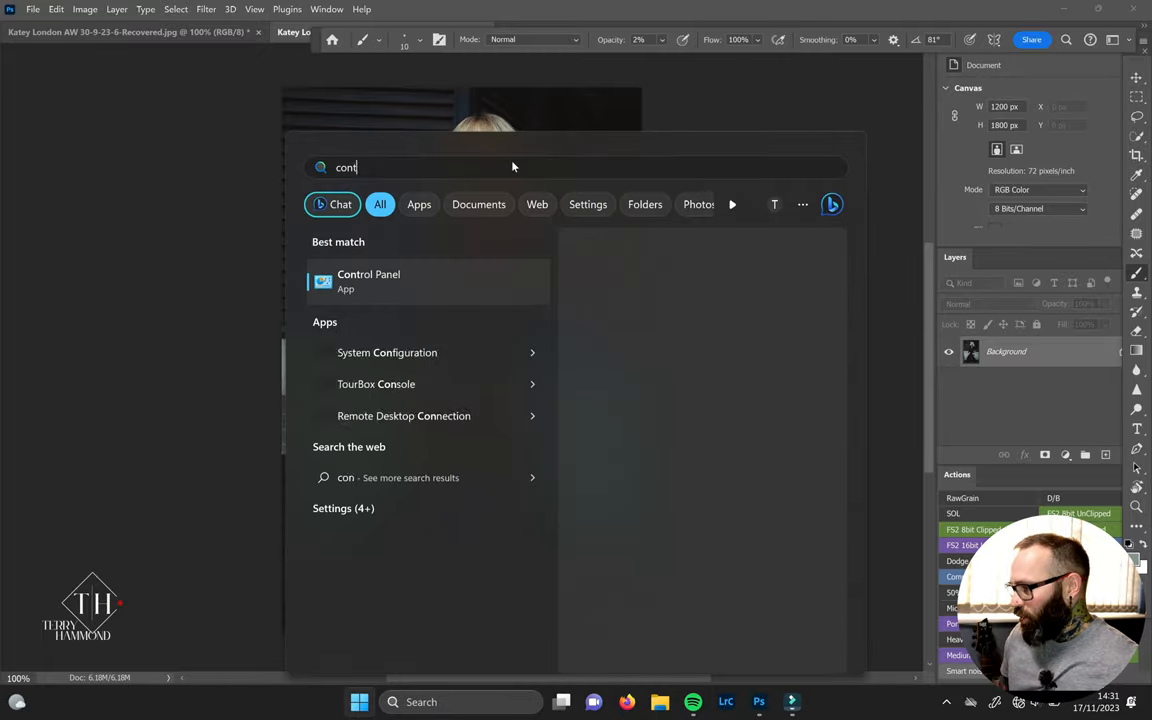
click(368, 280)
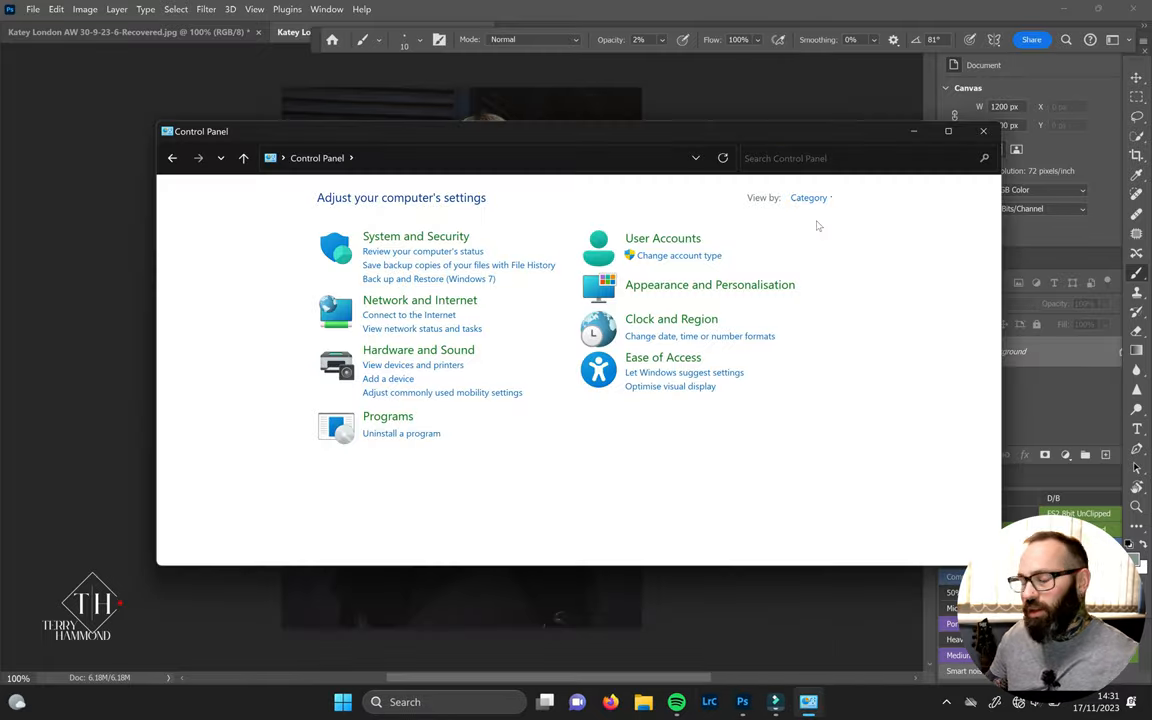
mouse_move(808, 198)
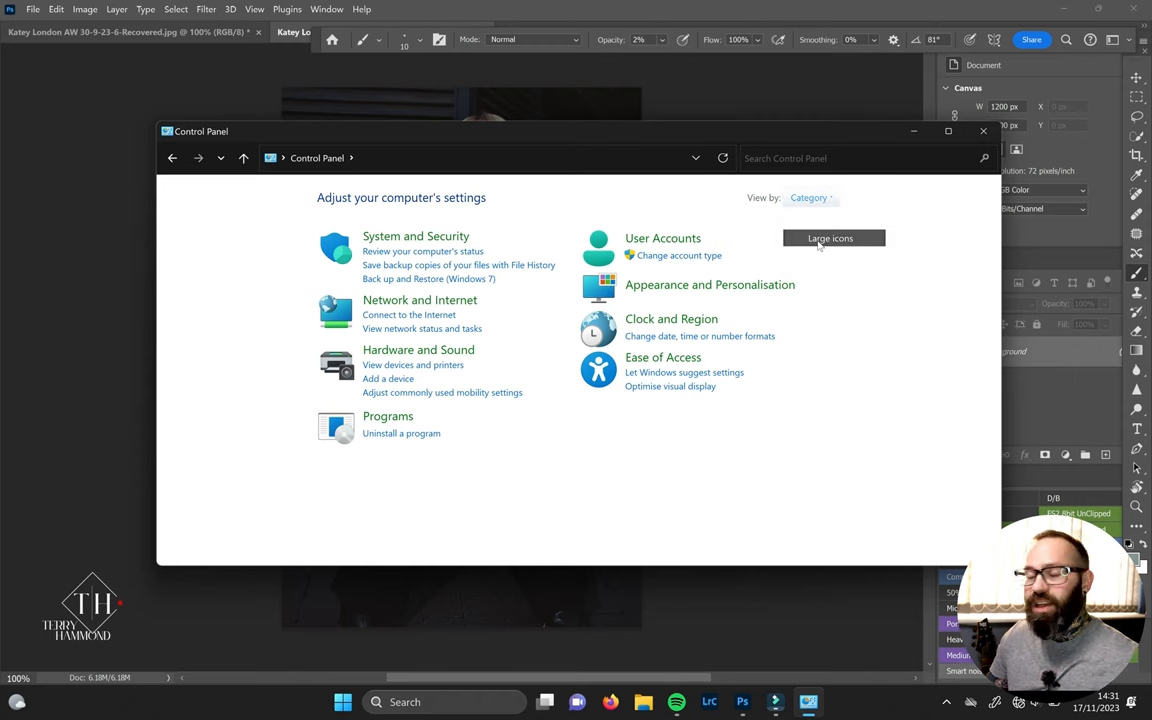
click(830, 238)
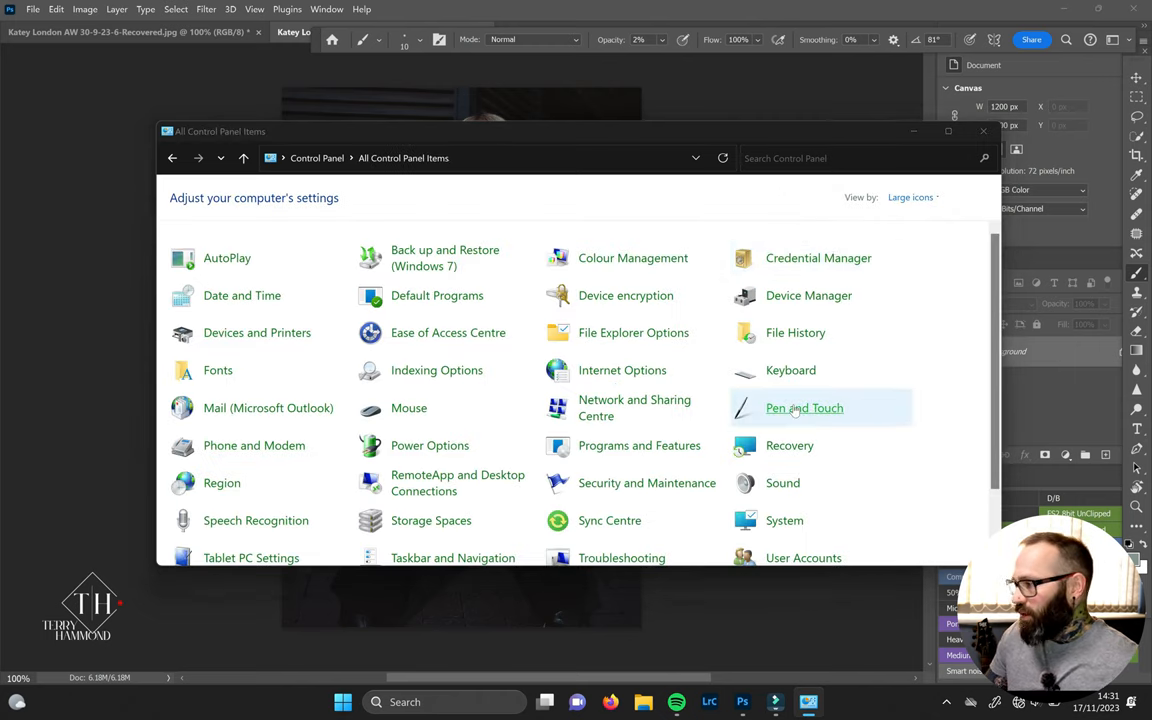
click(804, 408)
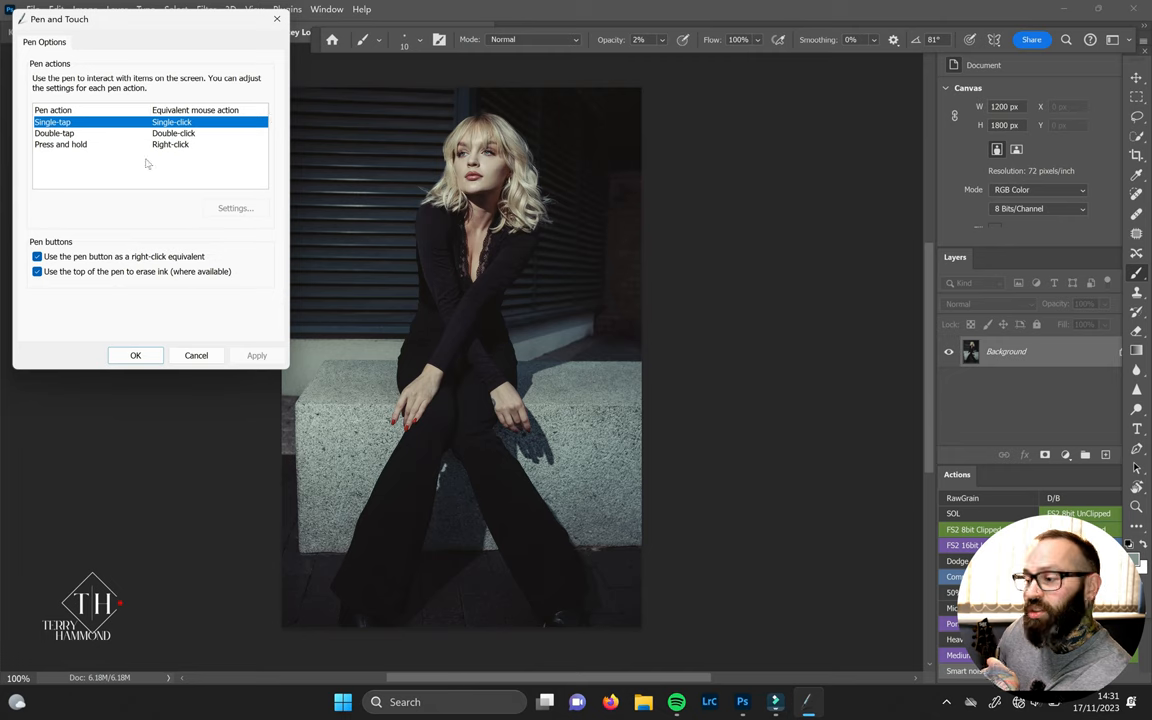
- In Press and hold settings, untick 'Enable press and hold for right-clicking' and confirm with OK
click(236, 208)
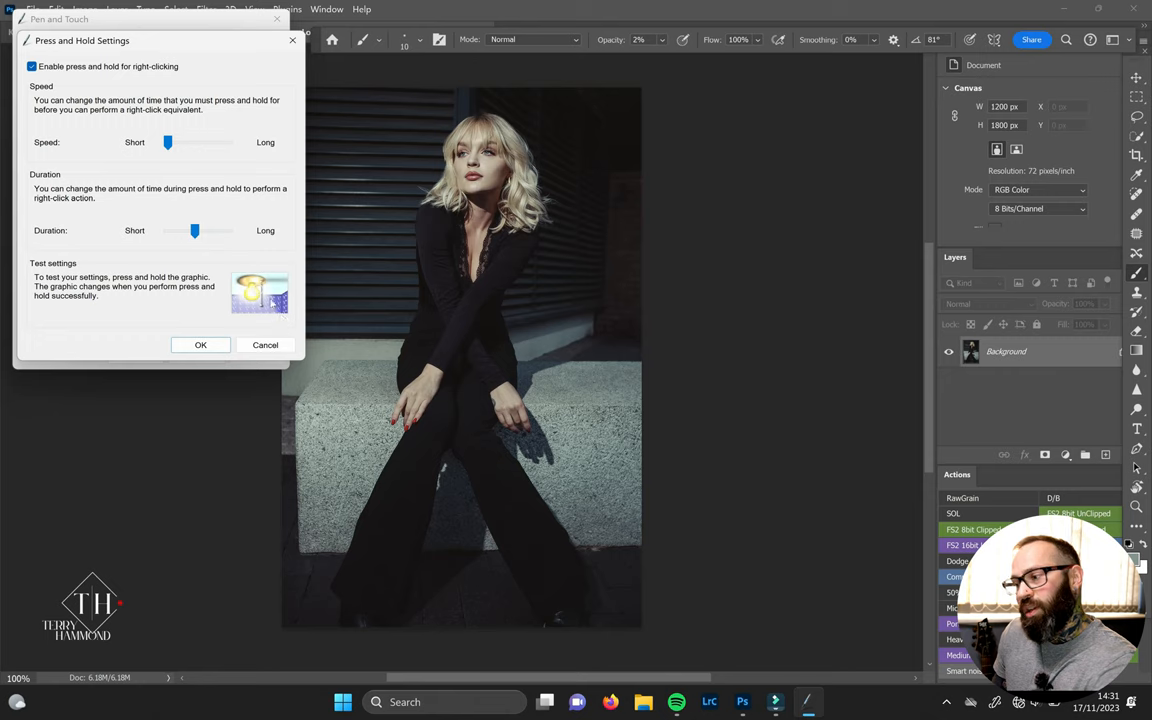
click(260, 292)
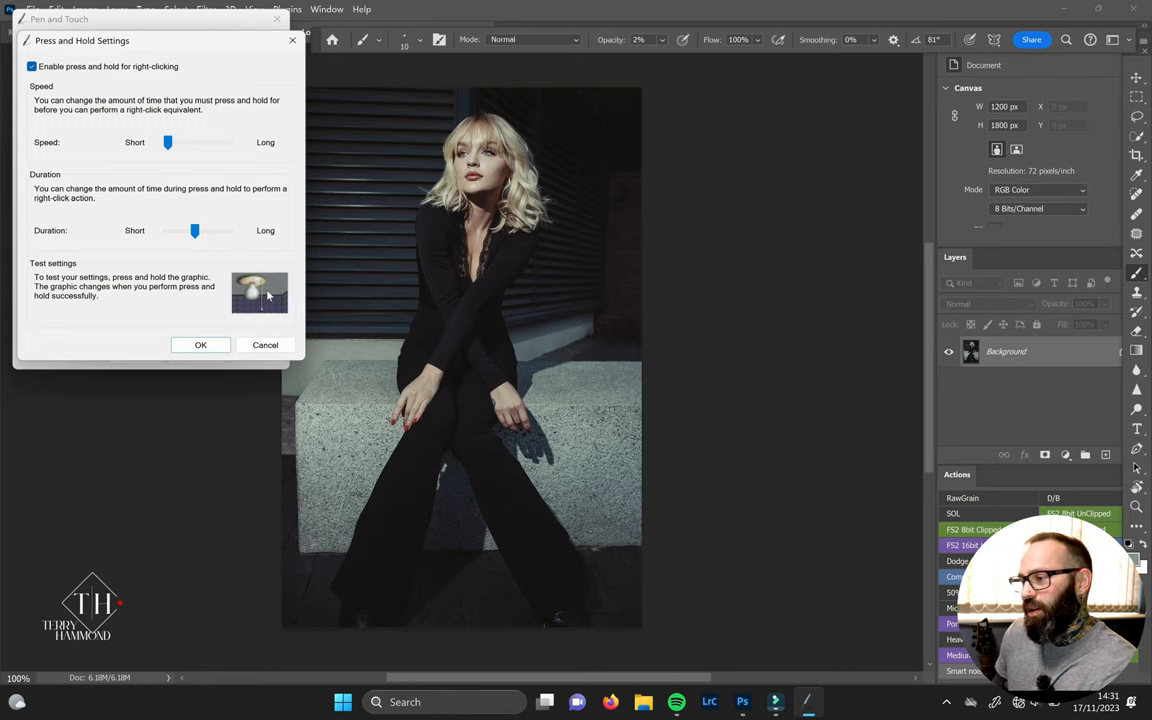
click(260, 292)
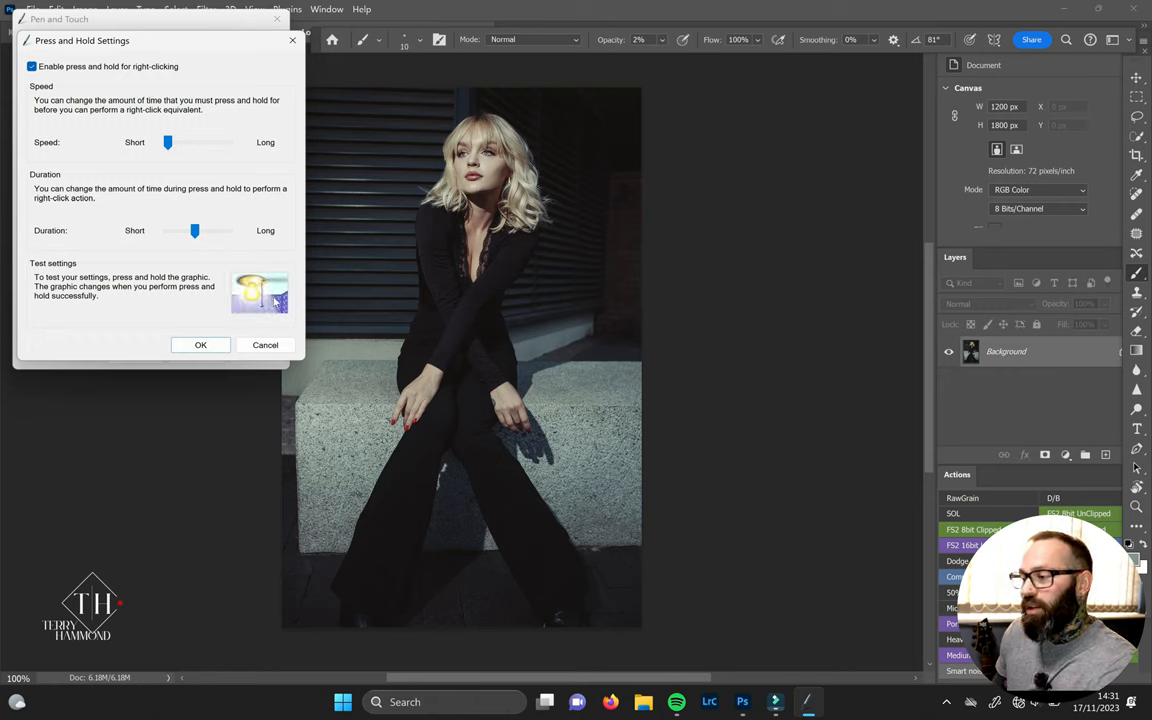
click(260, 292)
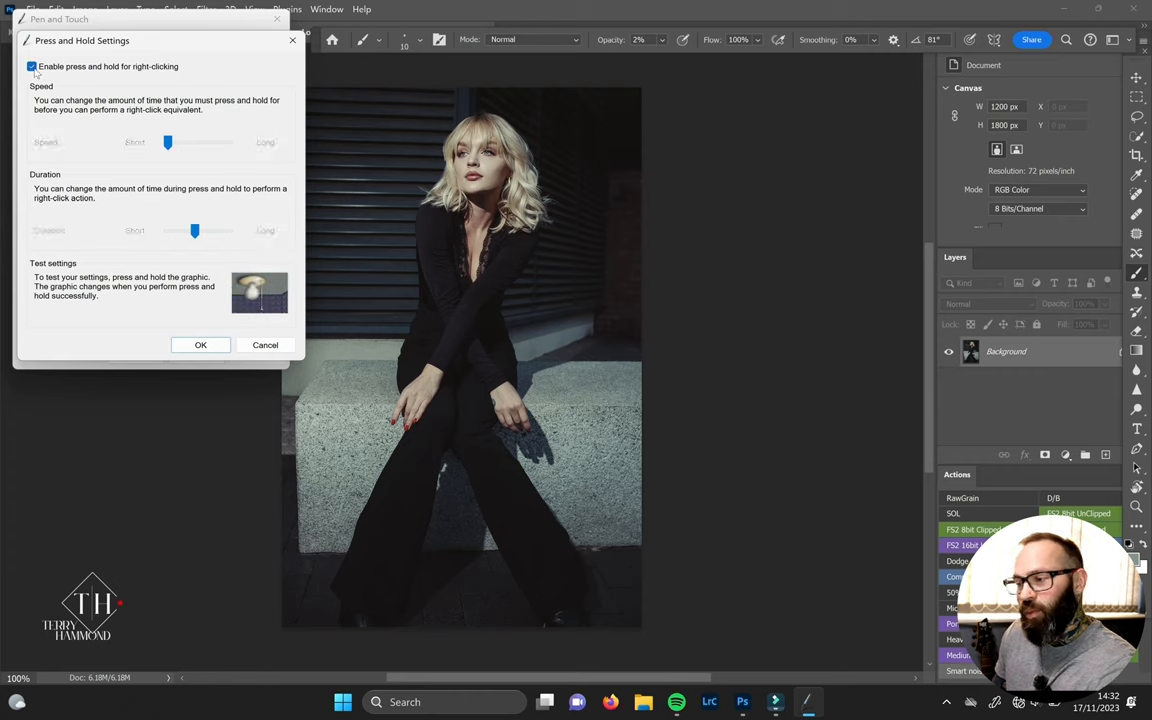
click(32, 66)
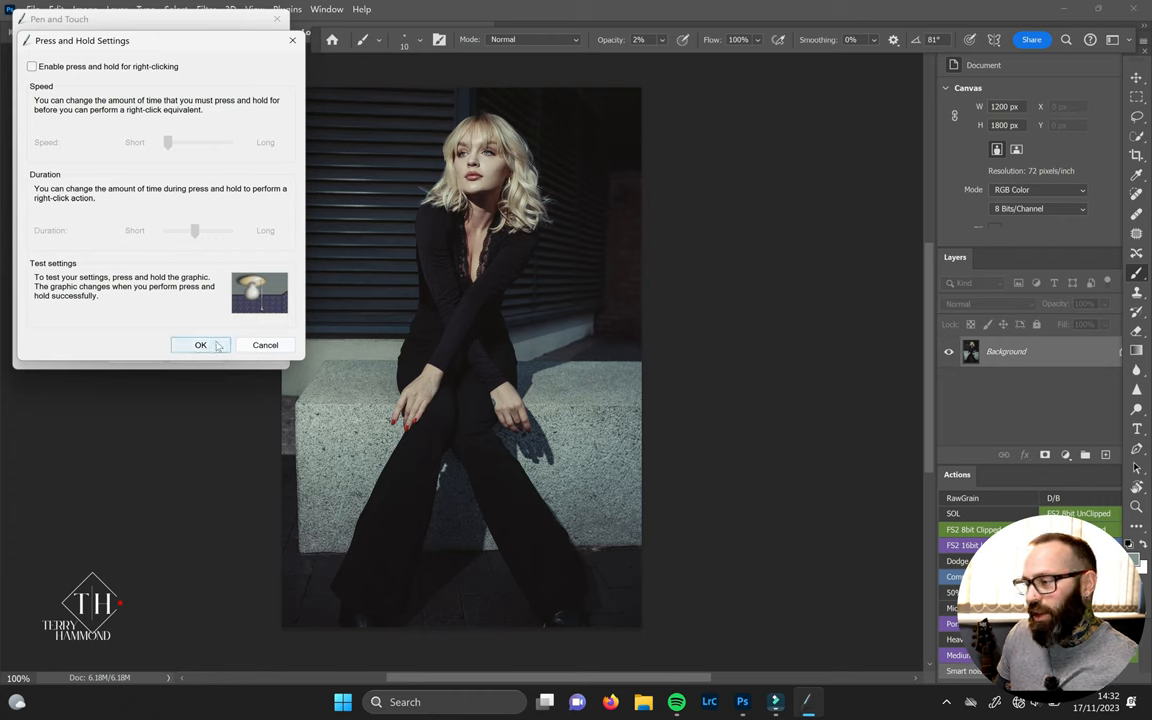
click(200, 344)
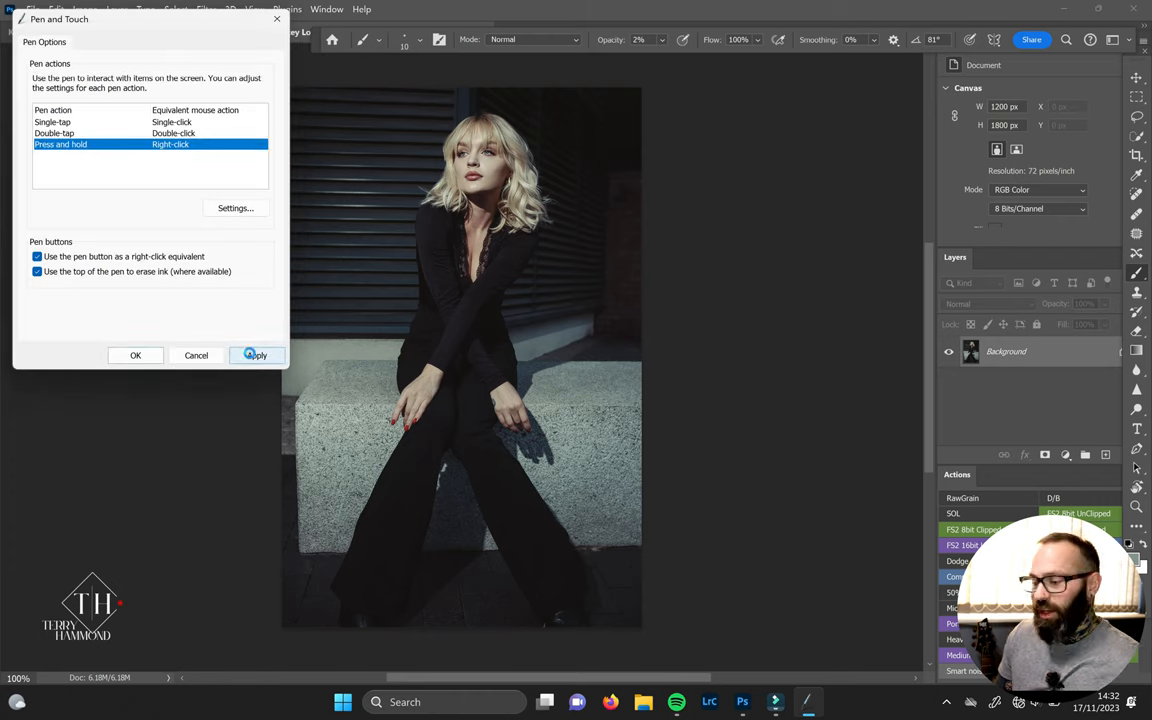
- Apply the changed Pen and Touch settings so Photoshop comes back in front
click(256, 356)
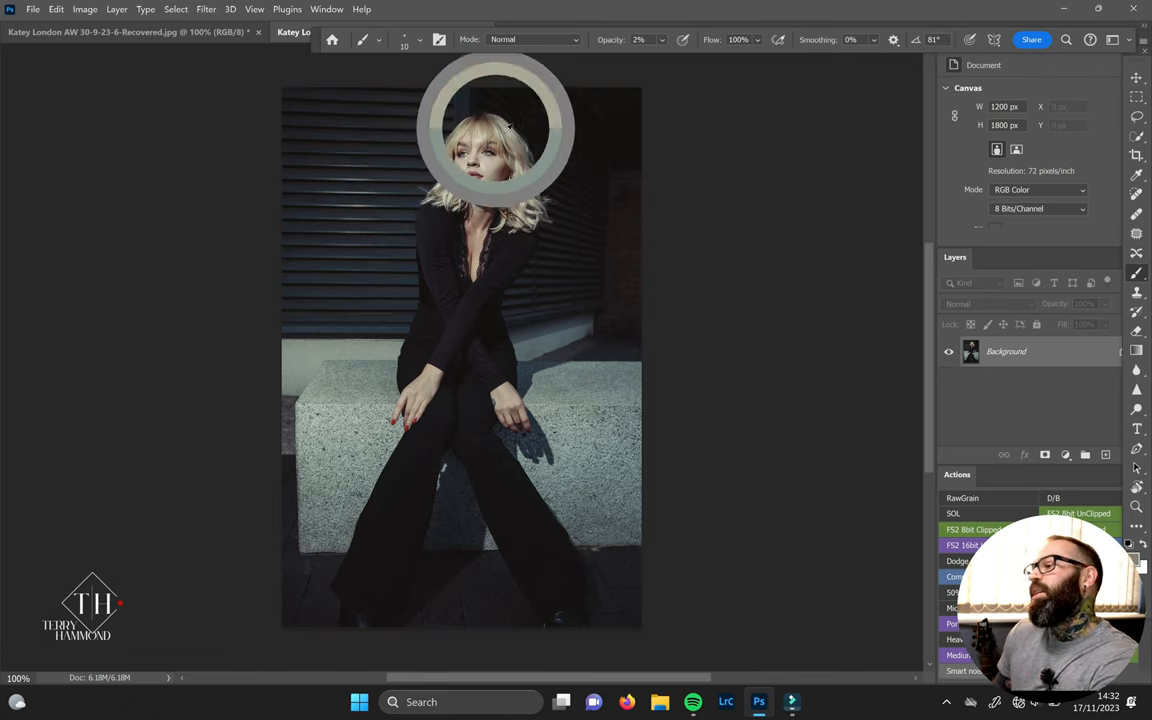
mouse_move(390, 244)
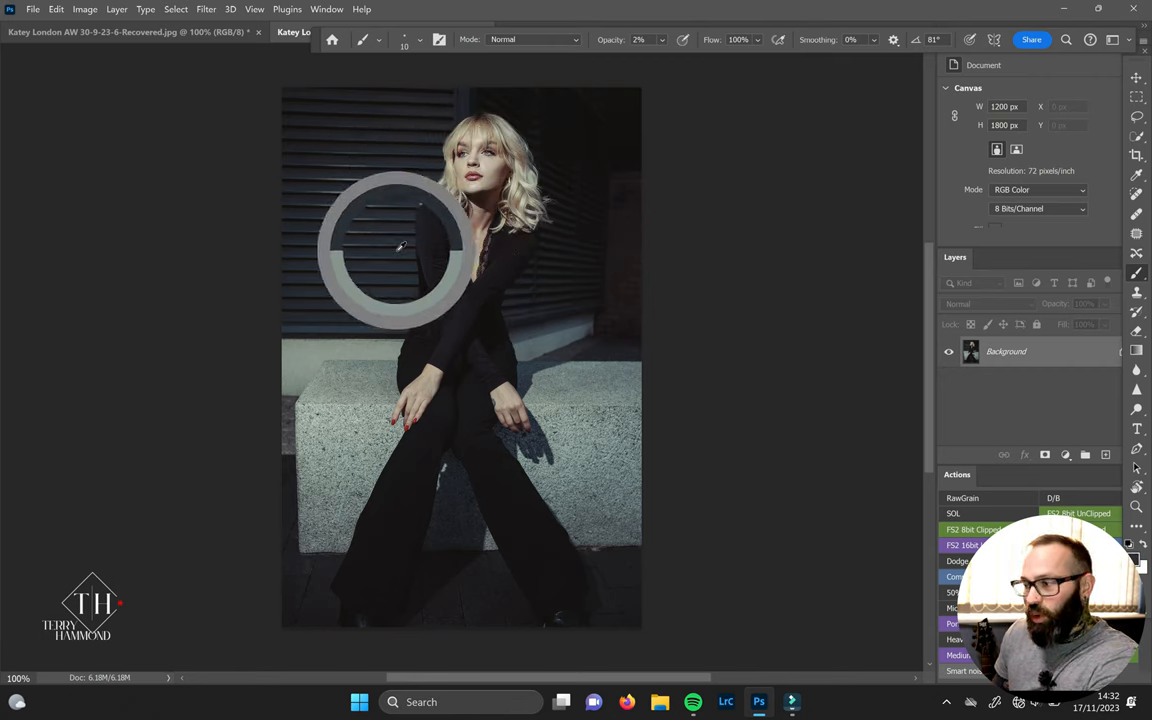